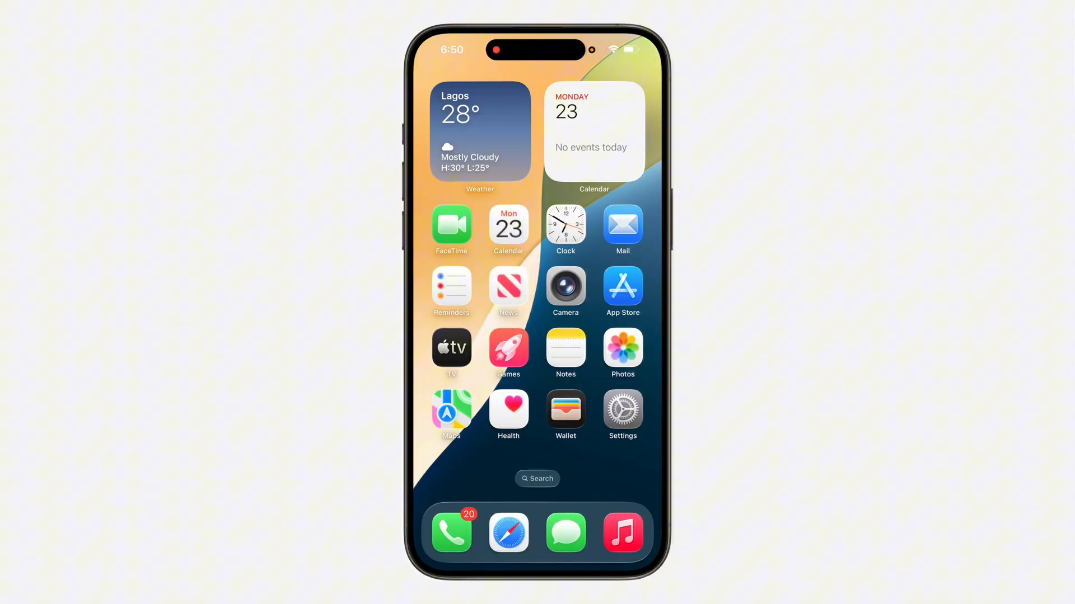
- In Settings > General > Software Update, choose the iOS 26 Developer Beta channel
{"action": "left_click", "coordinate": [621, 416]}
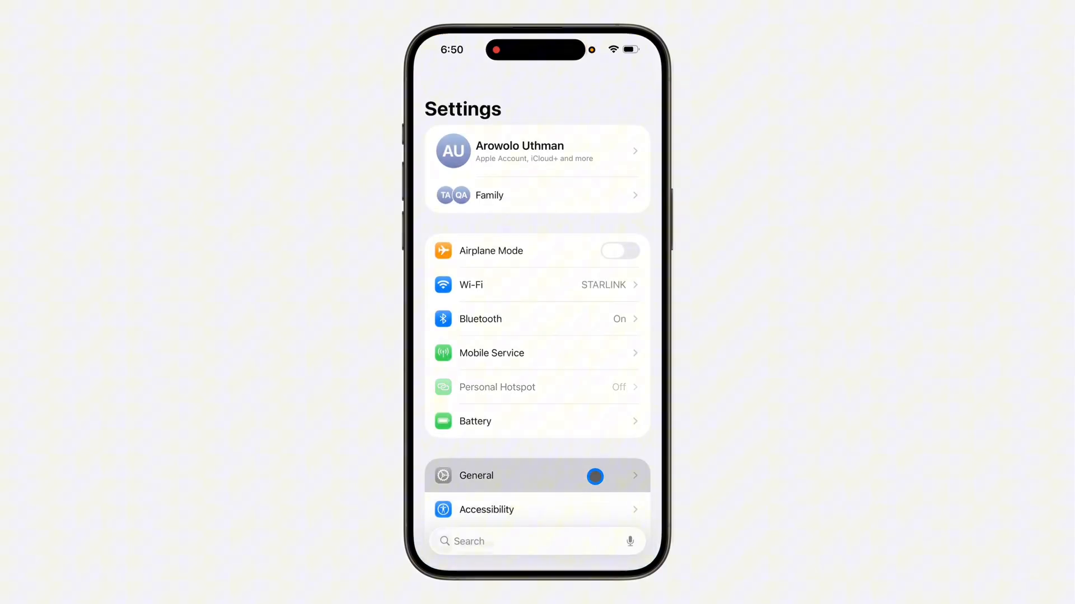
{"action": "left_click", "coordinate": [476, 475]}
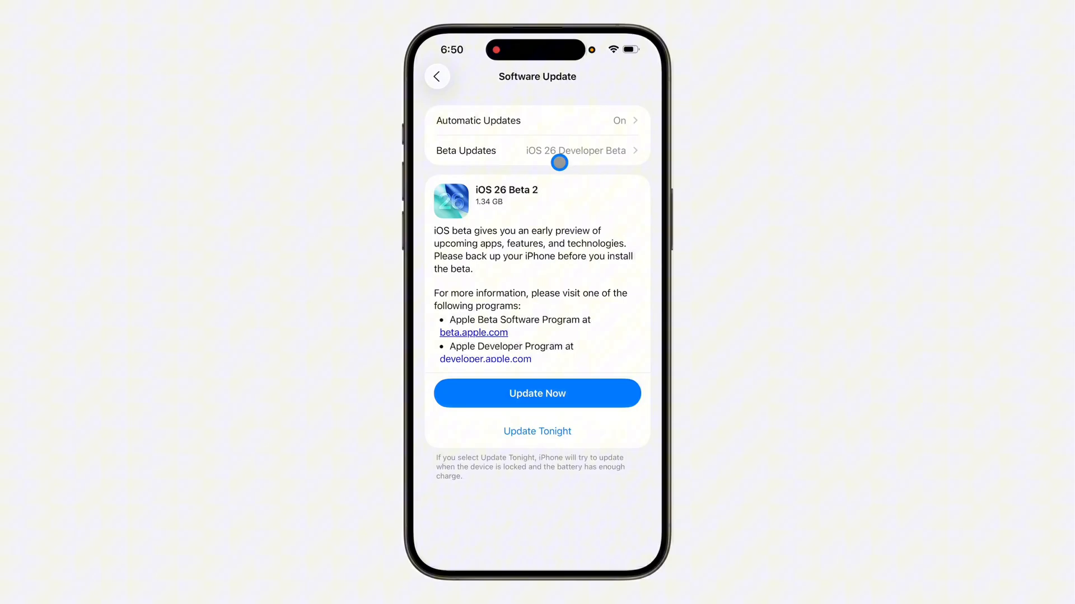
{"action": "left_click", "coordinate": [536, 150]}
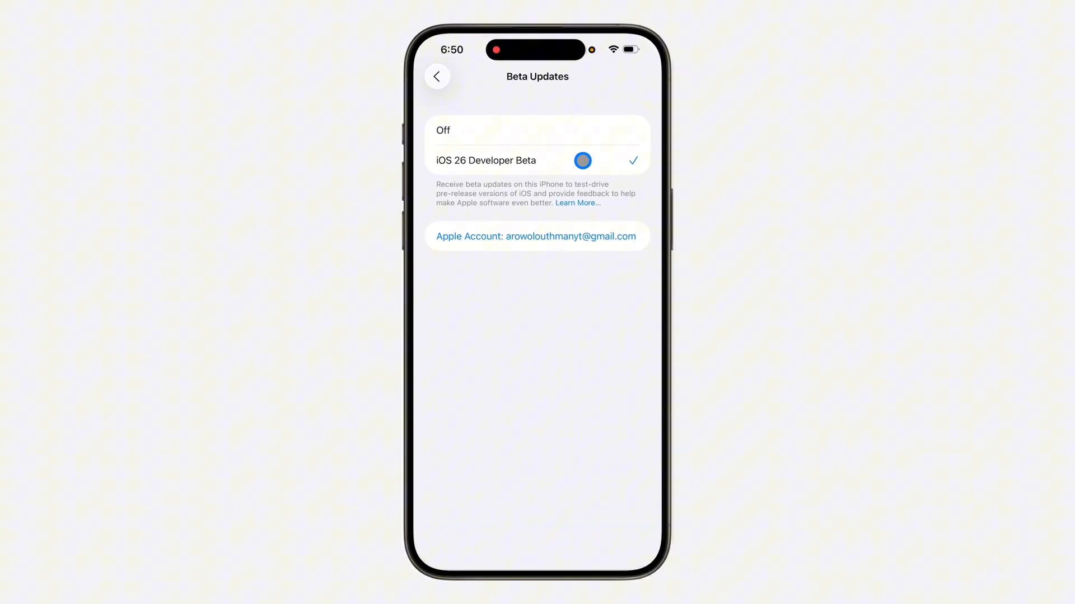
{"action": "left_click", "coordinate": [436, 76]}
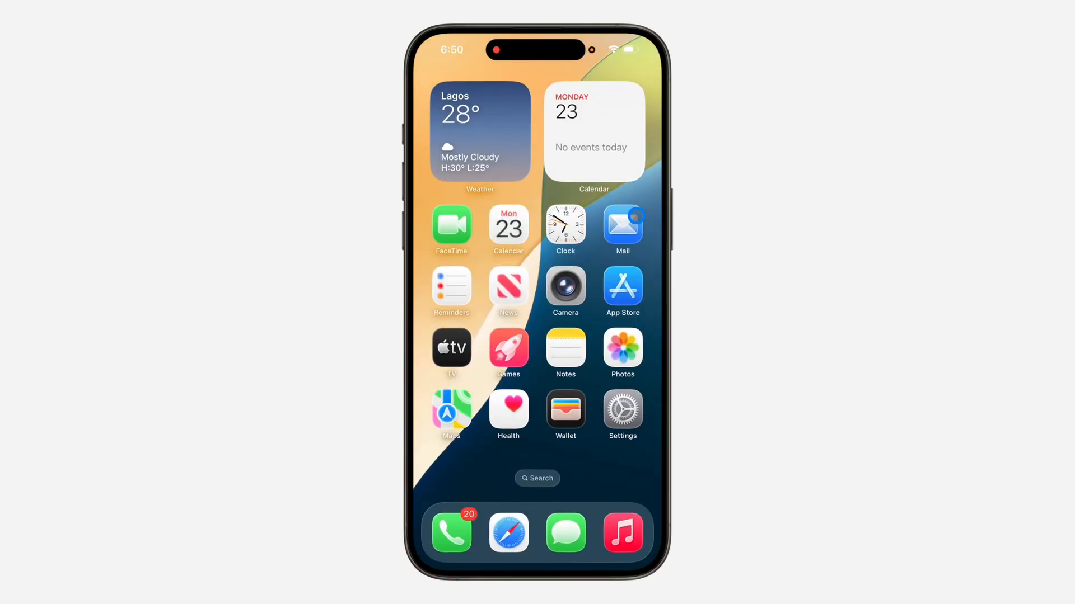
- In Safari, go to the Apple Beta website via the 'beta' address-bar suggestion
{"action": "left_click", "coordinate": [508, 532]}
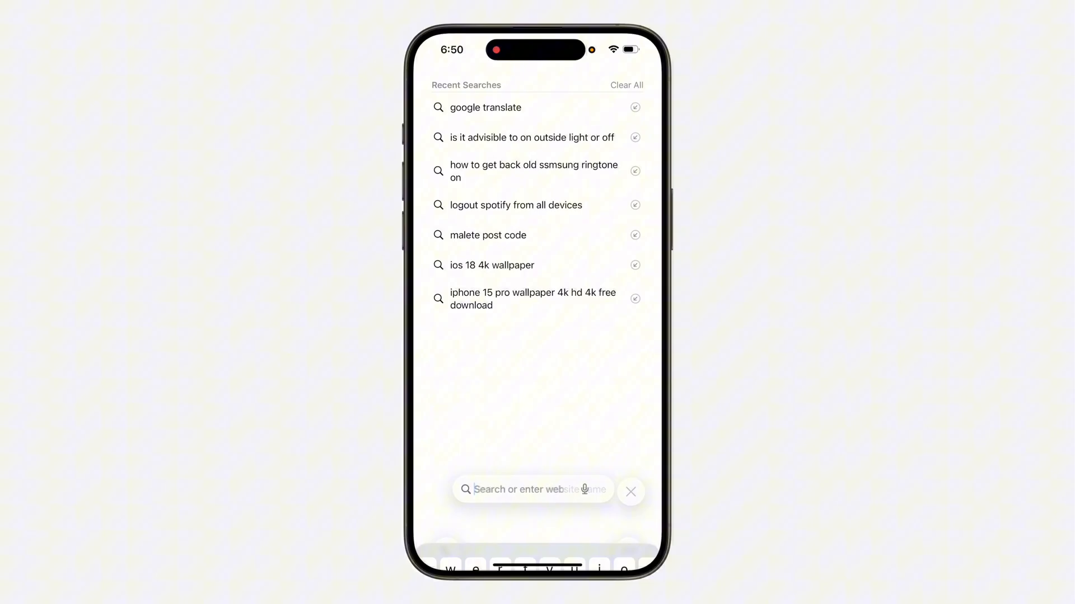
{"action": "type", "text": "beta.apple.com"}
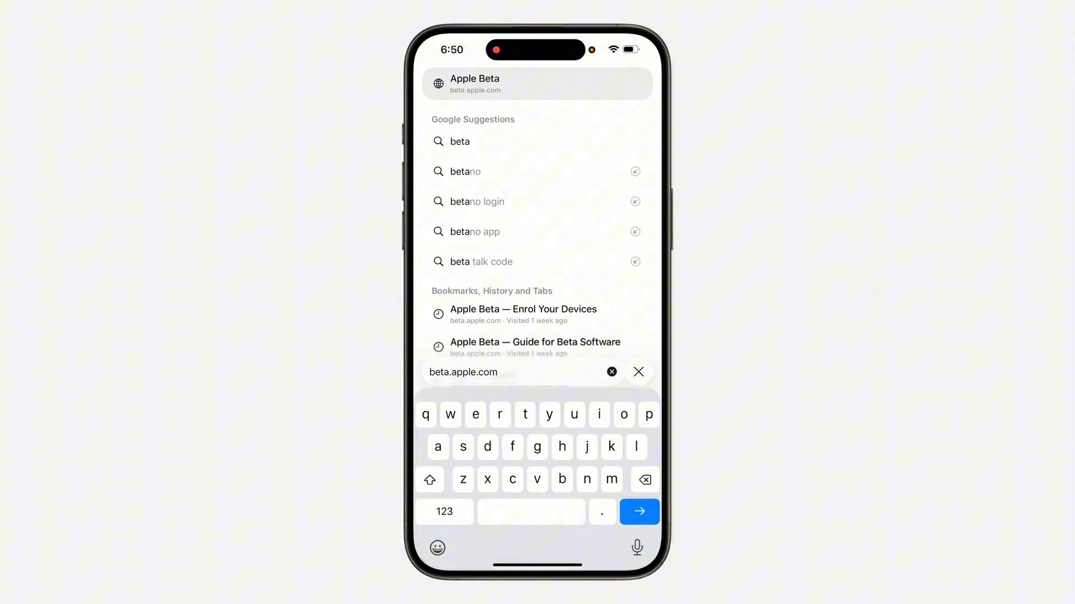
{"action": "left_click", "coordinate": [638, 512]}
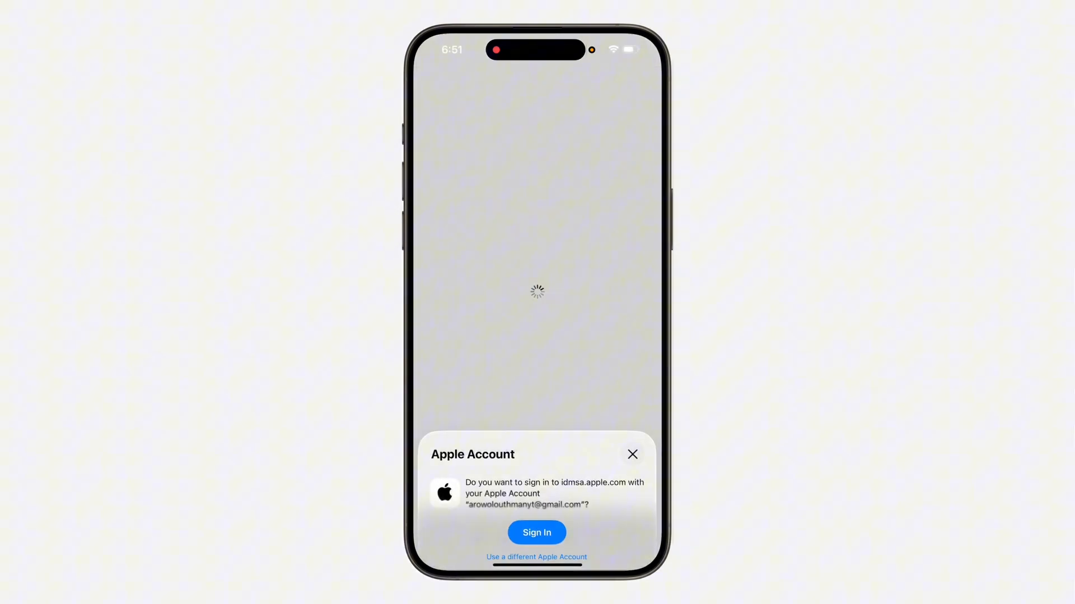
- Sign in with the Apple Account and follow the 'Turn on beta updates' link to Settings
{"action": "left_click", "coordinate": [536, 532]}
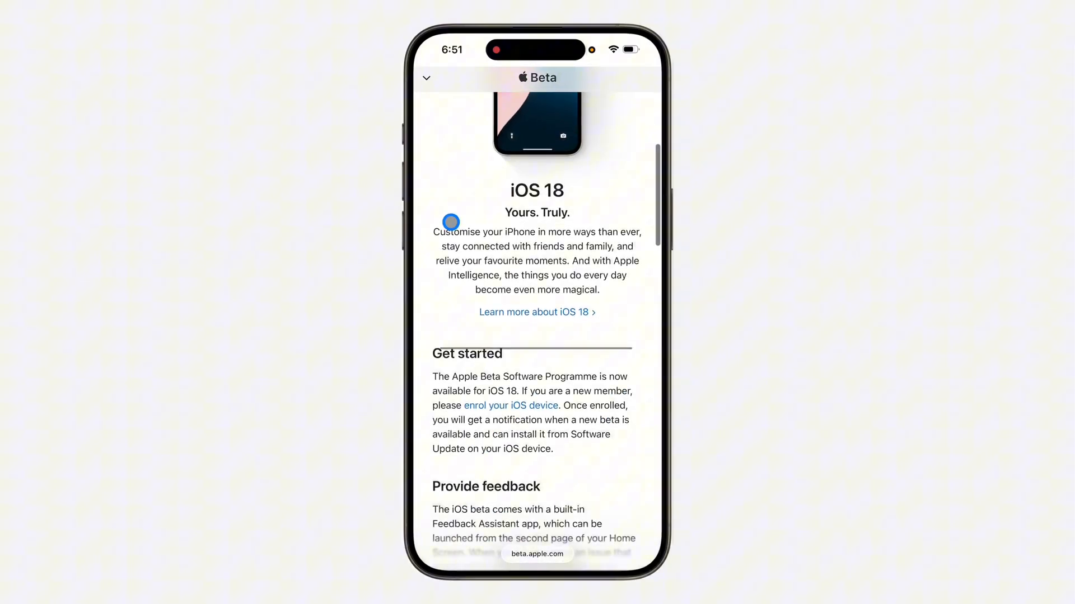
{"action": "scroll", "scroll_direction": "down", "scroll_amount": 3}
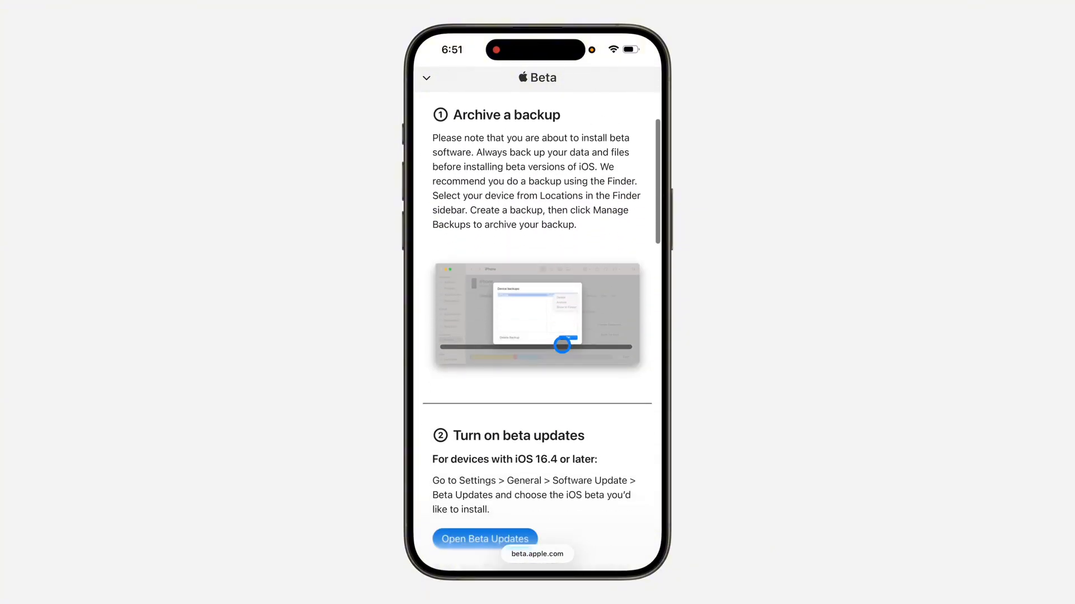
{"action": "scroll", "scroll_direction": "down", "scroll_amount": 3}
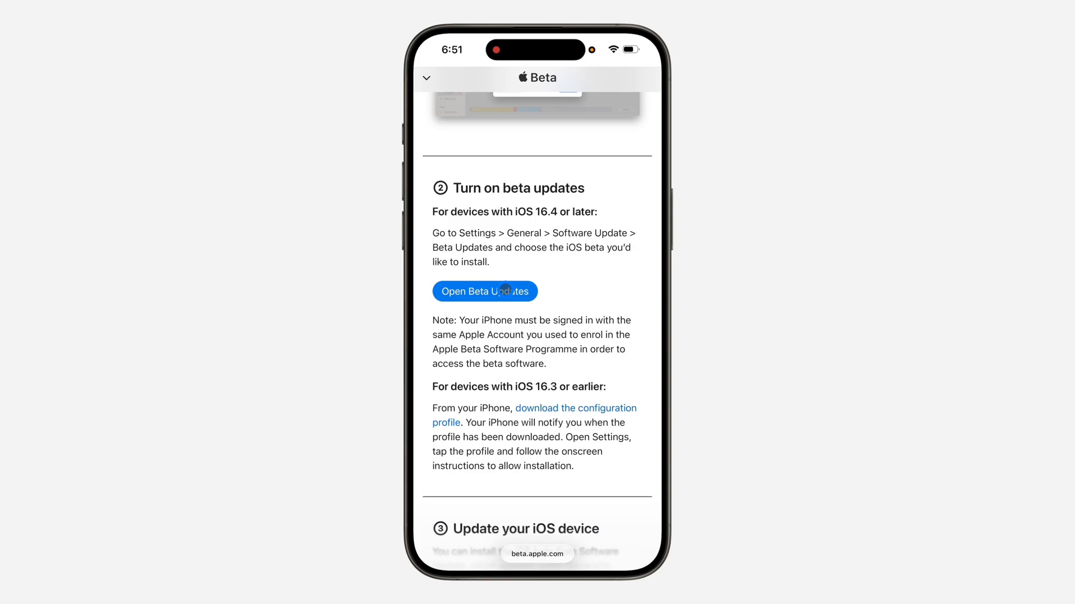
{"action": "left_click", "coordinate": [483, 291]}
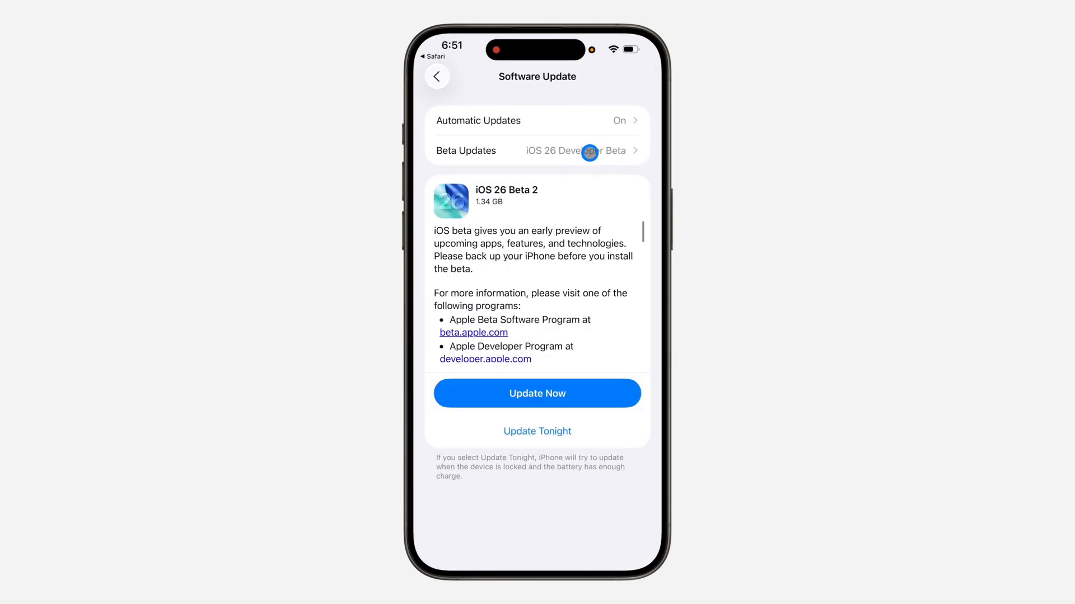
- Keep iOS 26 Developer Beta selected and start installing iOS 26 Beta 2 with Update Now
{"action": "left_click", "coordinate": [436, 76]}
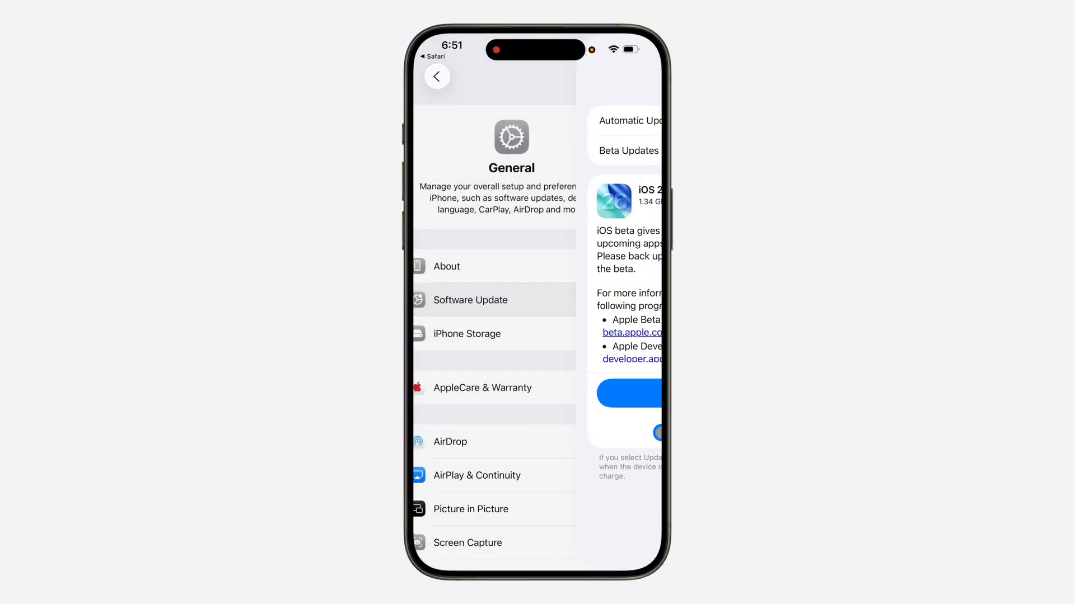
{"action": "left_click", "coordinate": [627, 150]}
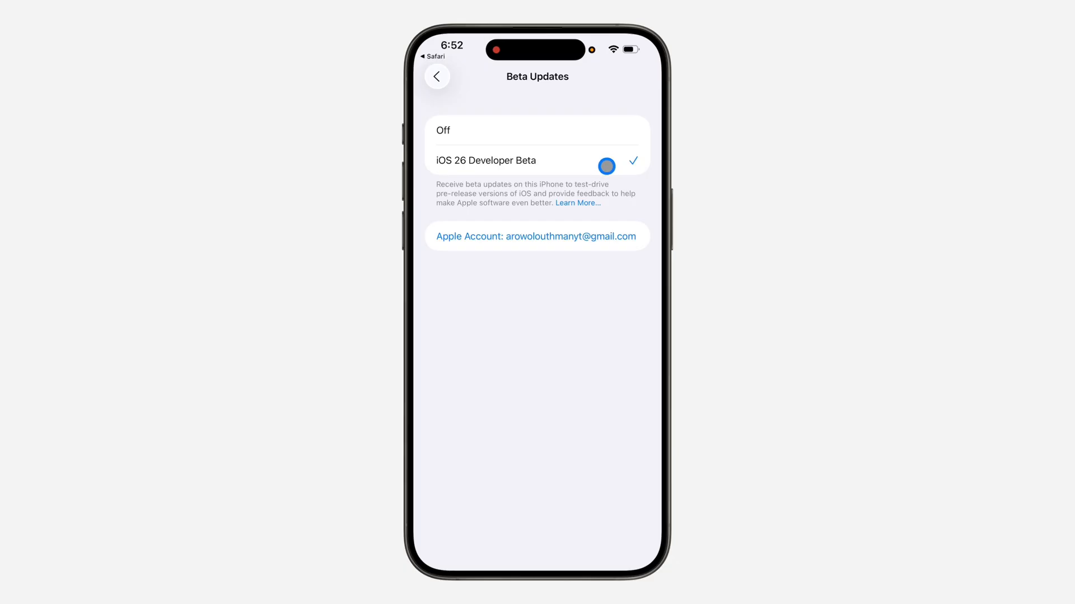
{"action": "left_click", "coordinate": [438, 76]}
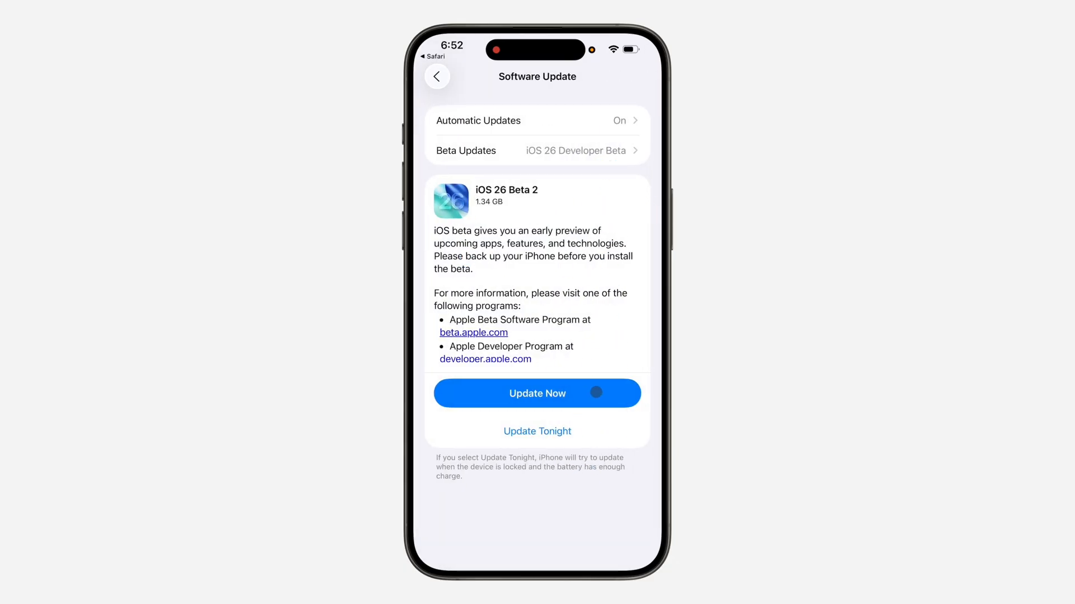
{"action": "left_click", "coordinate": [537, 393]}
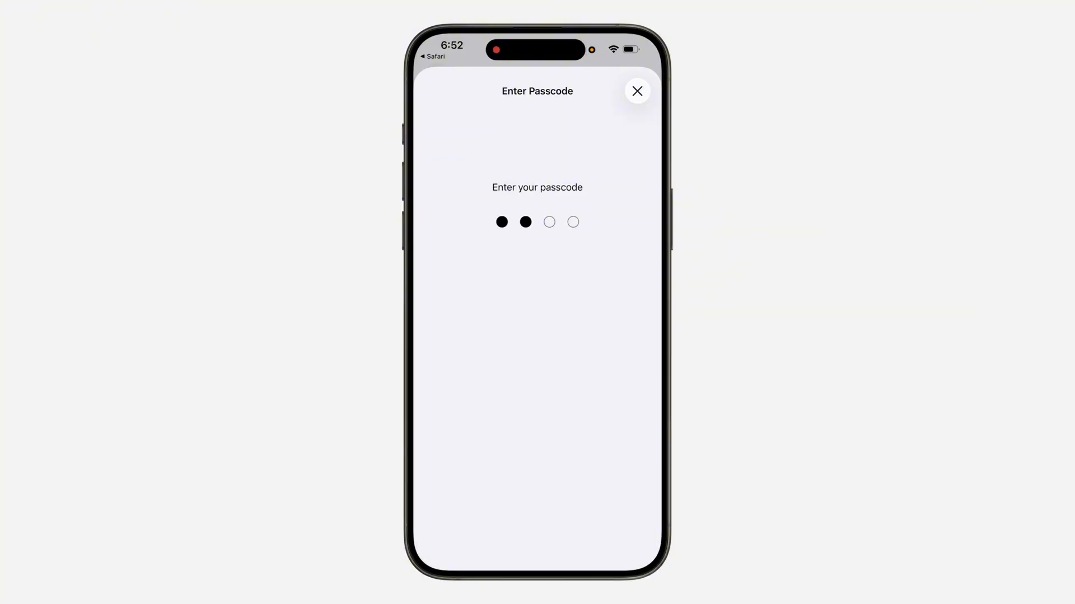